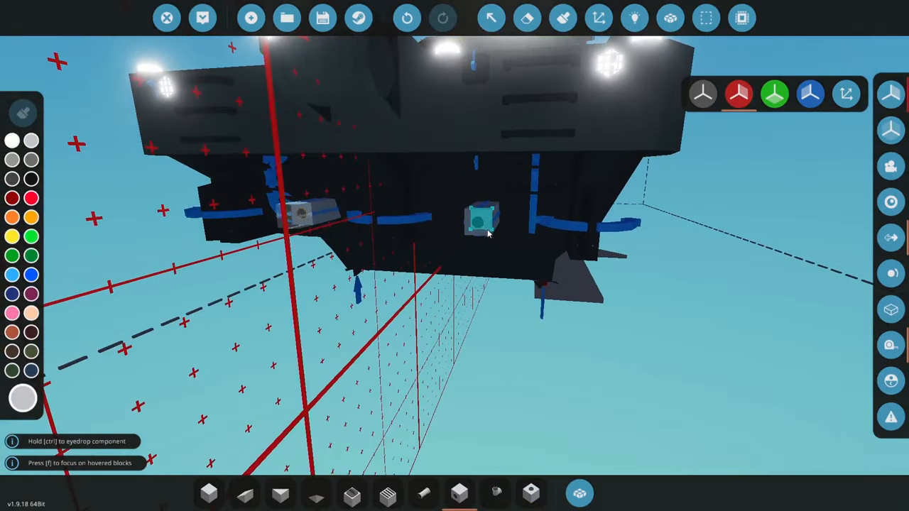
# Step: Filter the component inventory toward propulsion parts by searching 'ropul'
pyautogui.click(580, 492)
pyautogui.write('p')
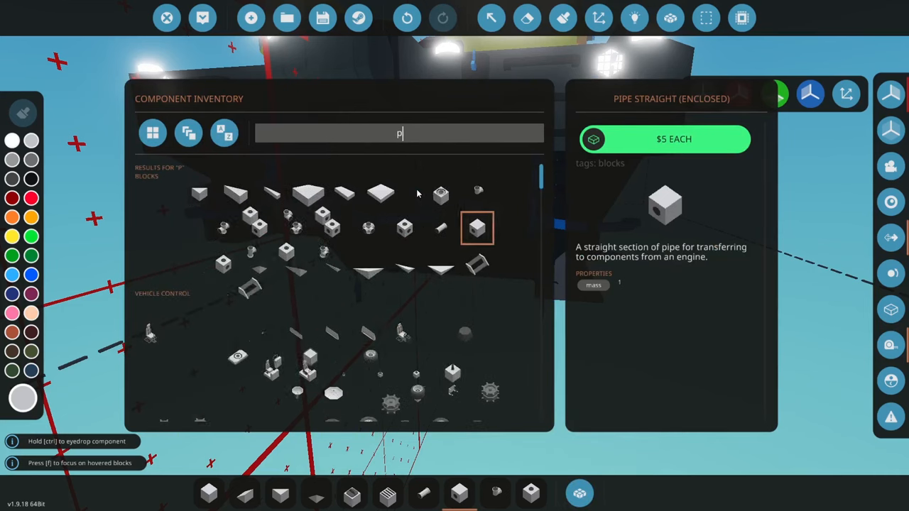
pyautogui.write('ropul')
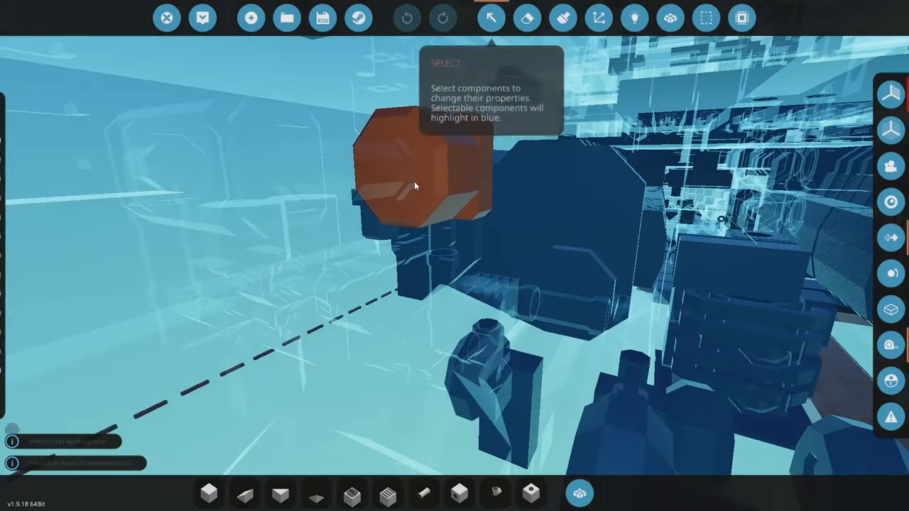
# Step: Select the 1x1 gearbox in the engine room to show its Ratio Off and Ratio On settings
pyautogui.click(414, 185)
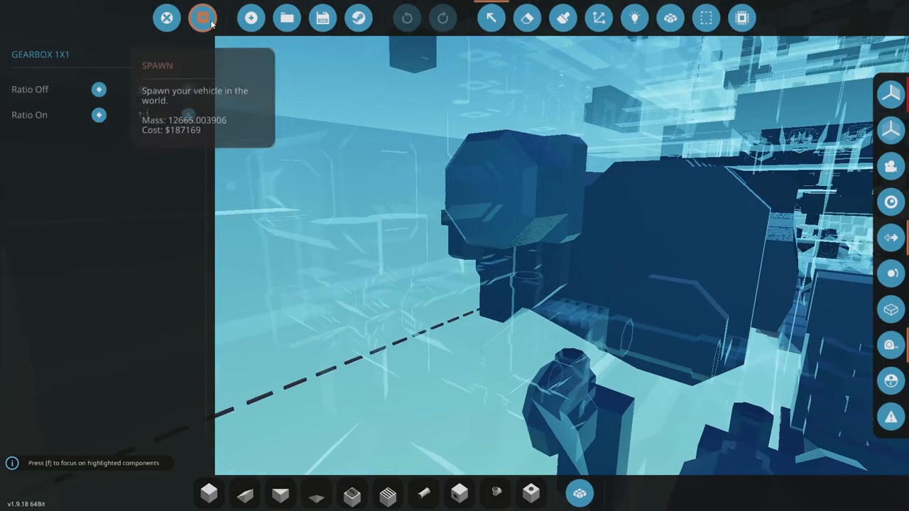
pyautogui.click(202, 17)
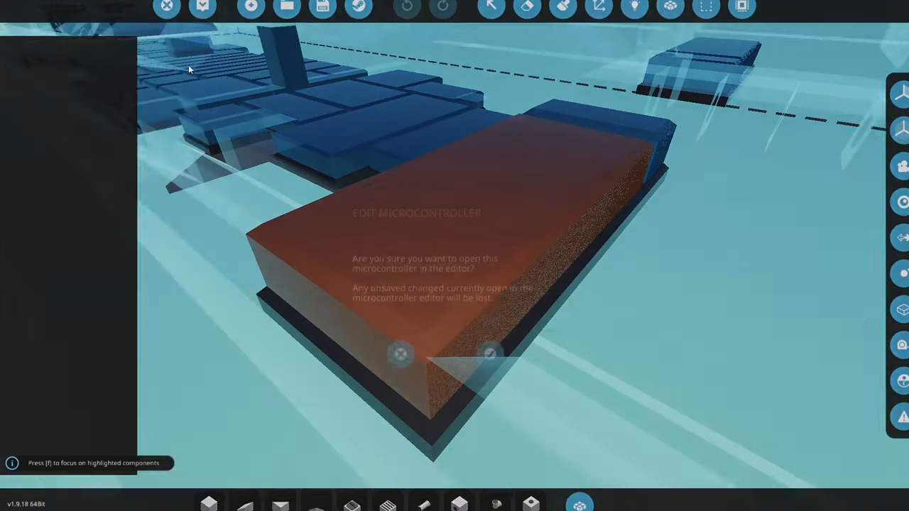
# Step: Confirm the Edit Microcontroller prompt so the engine controller's logic editor appears
pyautogui.click(490, 353)
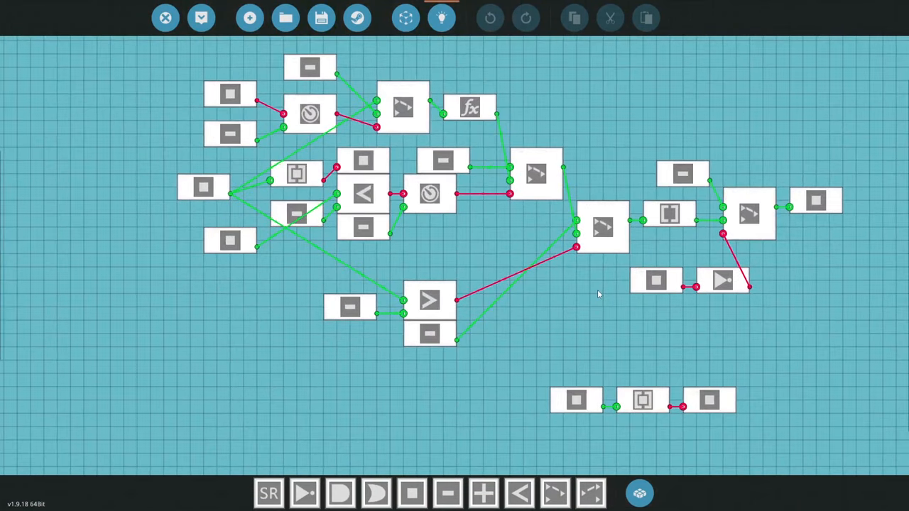
pyautogui.moveTo(358, 17)
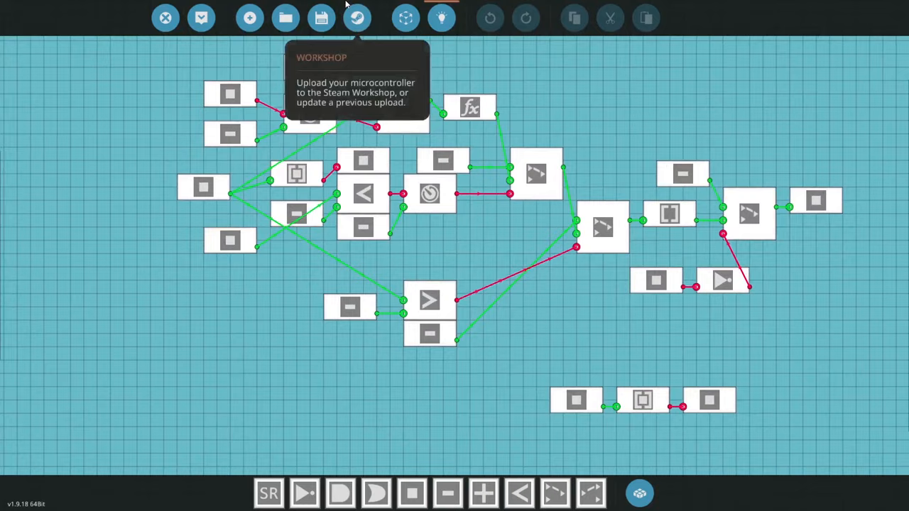
# Step: Load the saved 'Centrifugal clutch V10' microcontroller found by searching 'clutch'
pyautogui.click(284, 17)
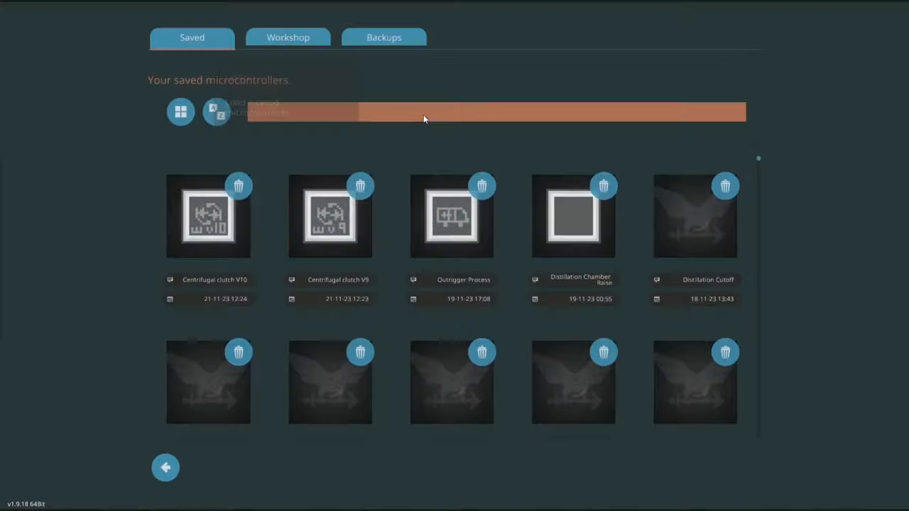
pyautogui.write('c')
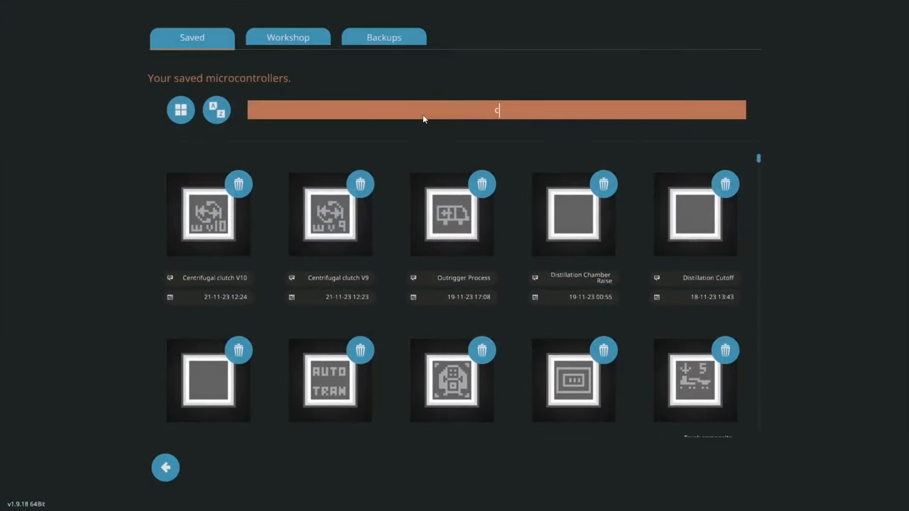
pyautogui.write('lutch')
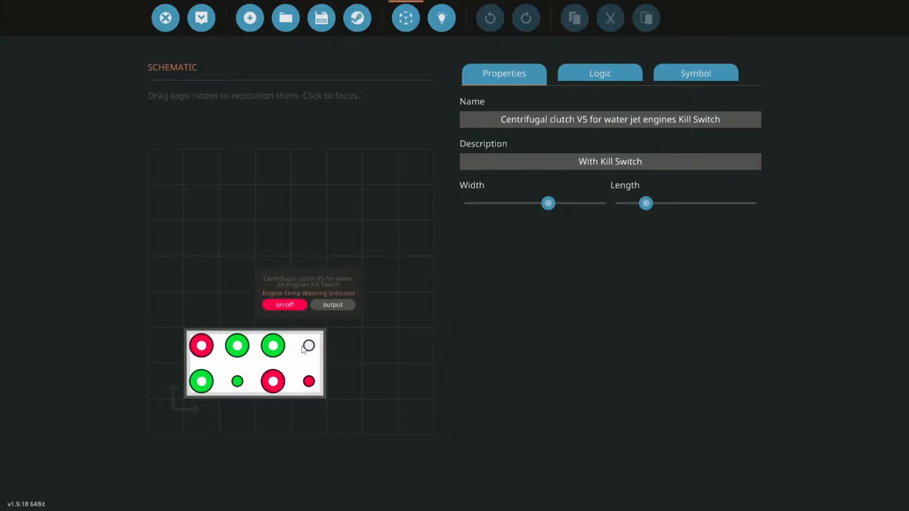
pyautogui.moveTo(440, 17)
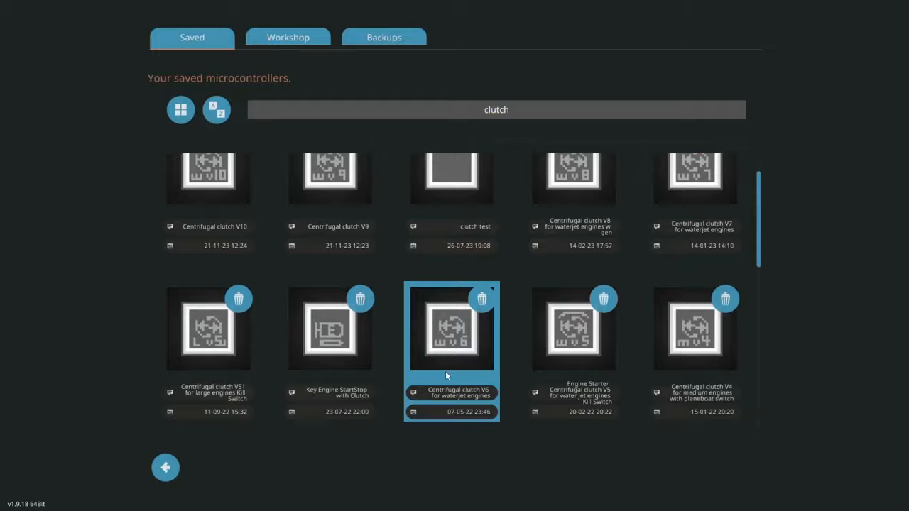
pyautogui.doubleClick(451, 328)
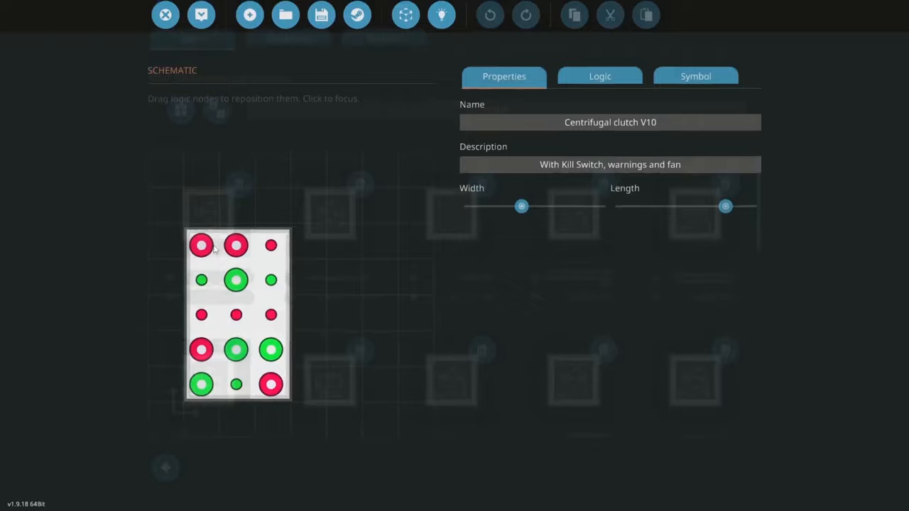
# Step: Review the controller's logic schematic, panning and zooming across its node network
pyautogui.click(599, 76)
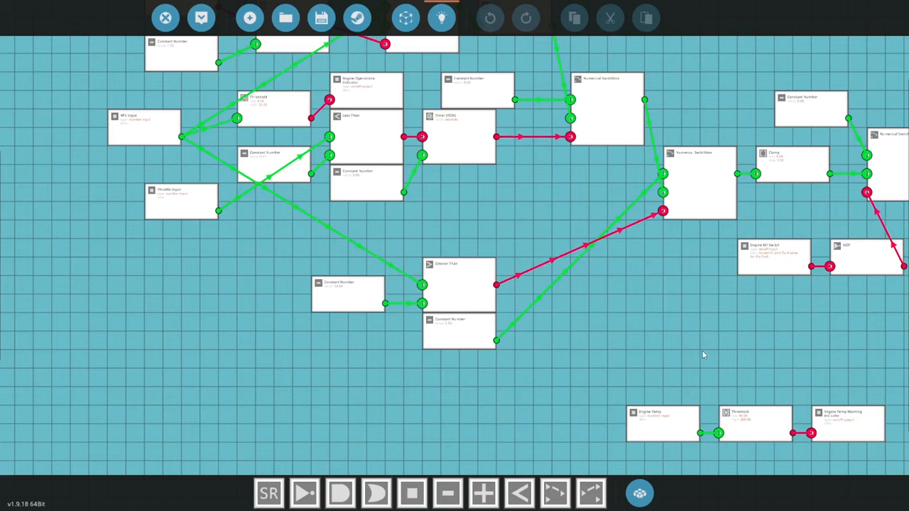
pyautogui.moveTo(703, 355); pyautogui.dragTo(682, 331)
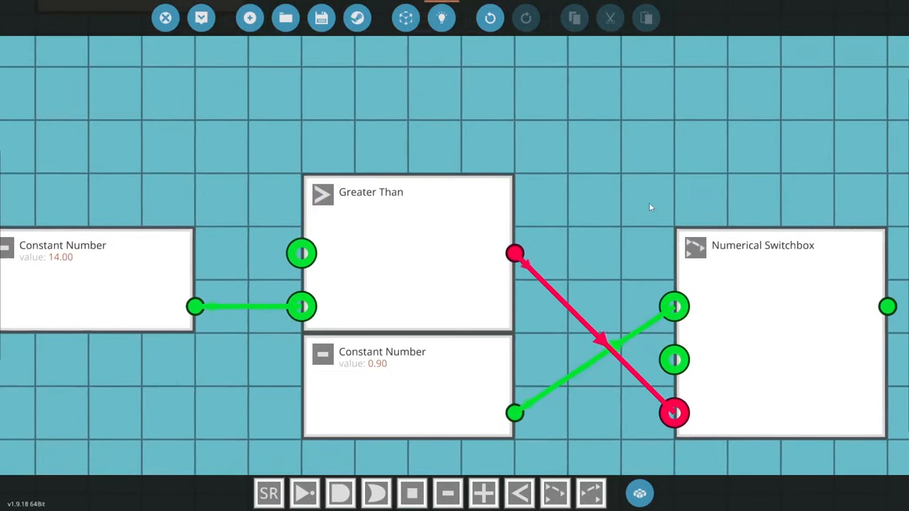
pyautogui.scroll(-3)
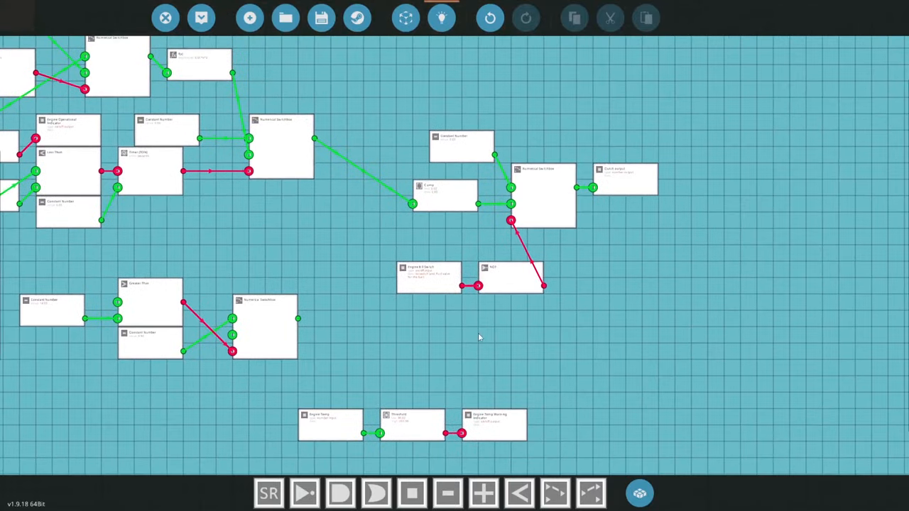
pyautogui.click(510, 277)
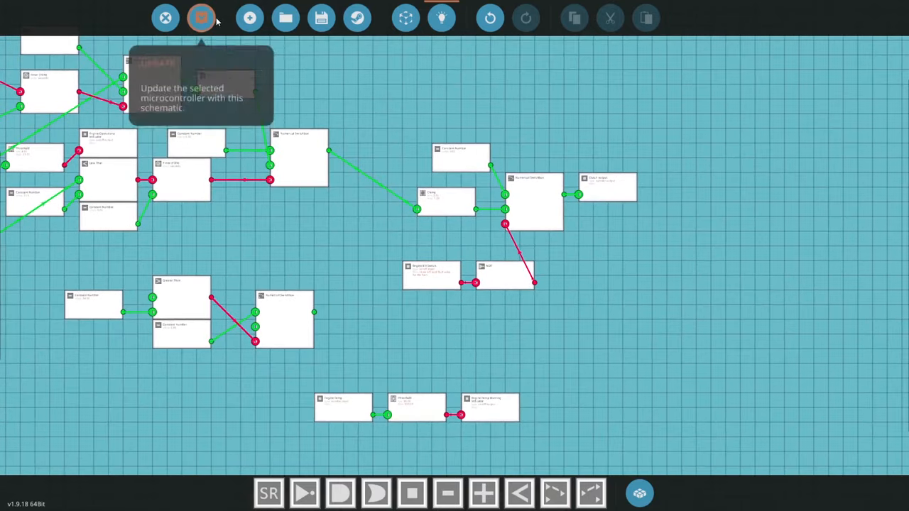
# Step: Push the schematic to the yacht's engine microcontroller and return to the 3D hull view
pyautogui.click(202, 17)
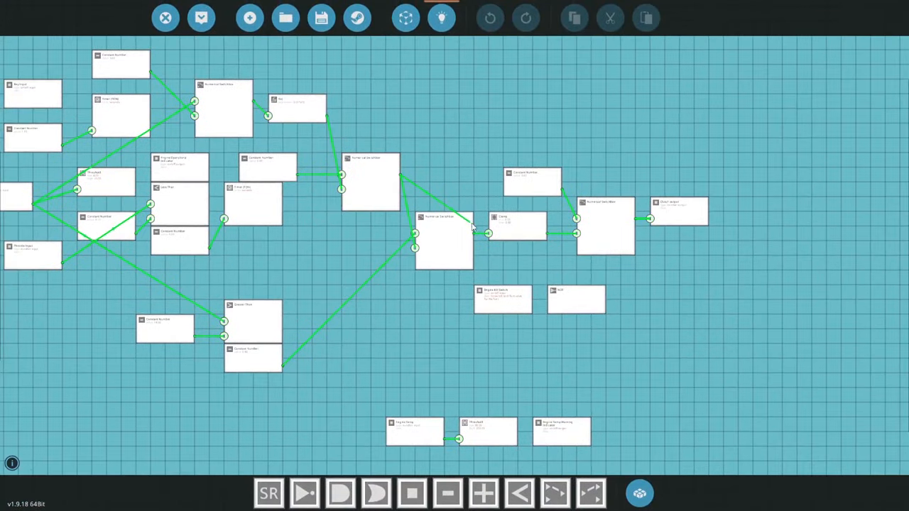
pyautogui.click(517, 220)
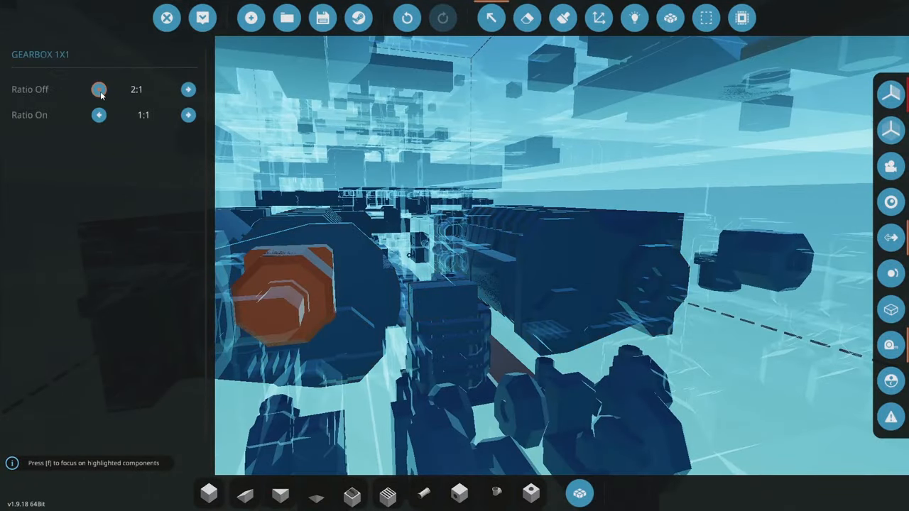
# Step: Step the first gearbox's off ratio away from 2:1, then select the second gearbox showing 3:1
pyautogui.click(188, 89)
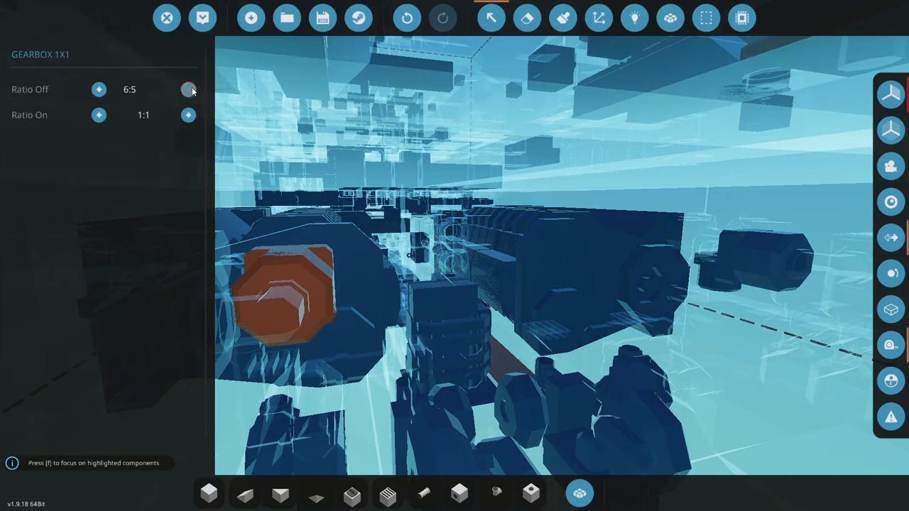
pyautogui.click(188, 88)
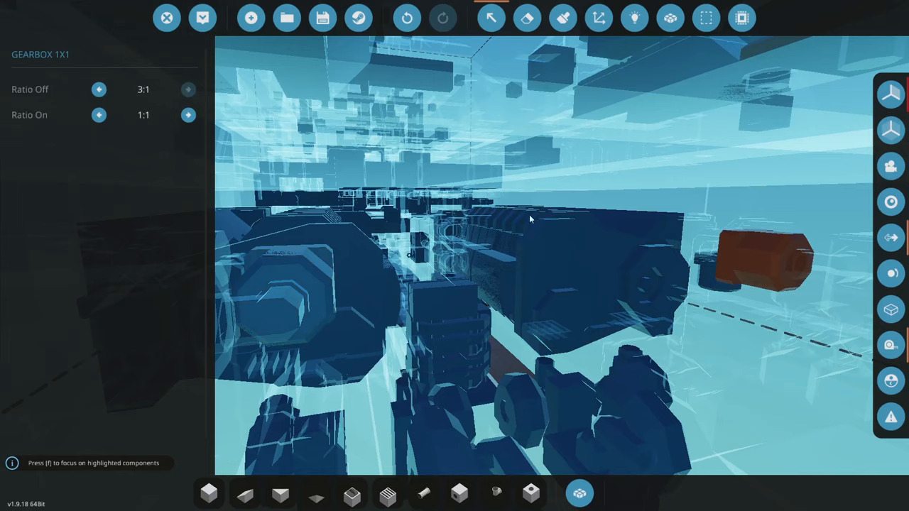
pyautogui.click(99, 88)
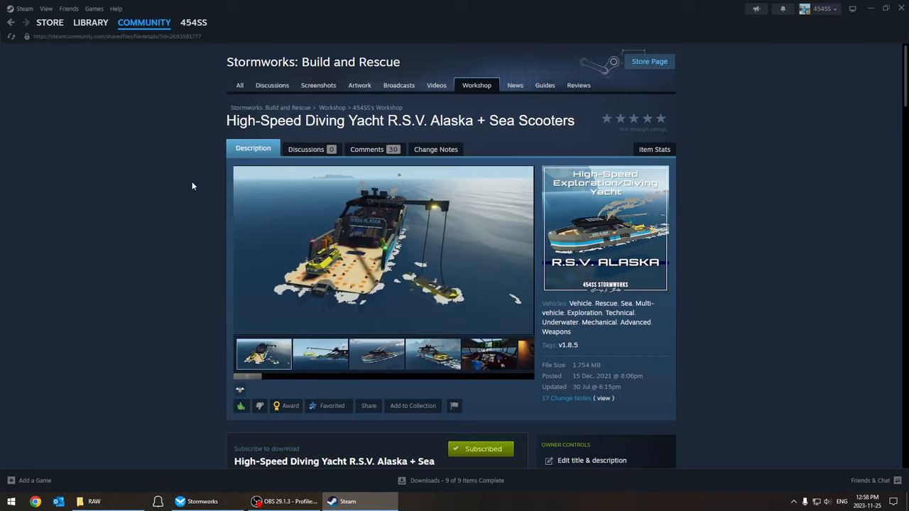
# Step: Scroll the Workshop listing to the Specifications (top speed 47 knots) and switch back to the game
pyautogui.scroll(-3)
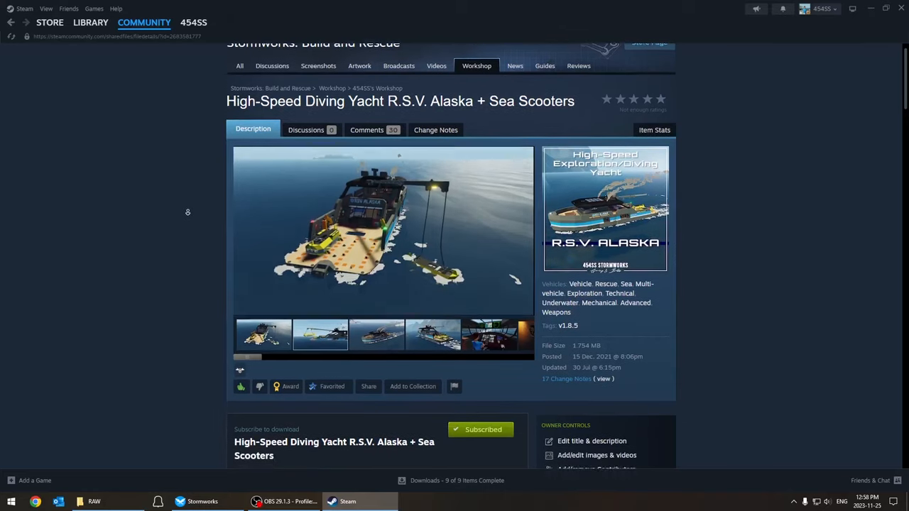
pyautogui.scroll(-3)
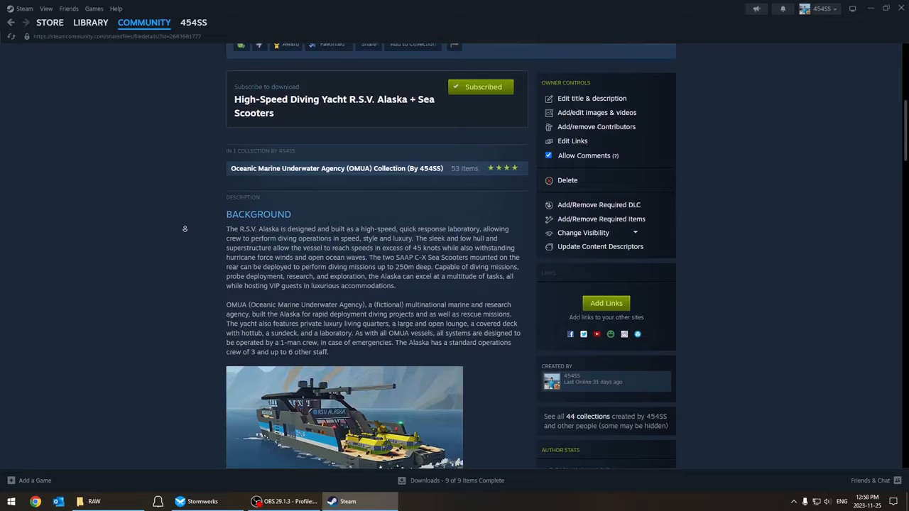
pyautogui.scroll(-3)
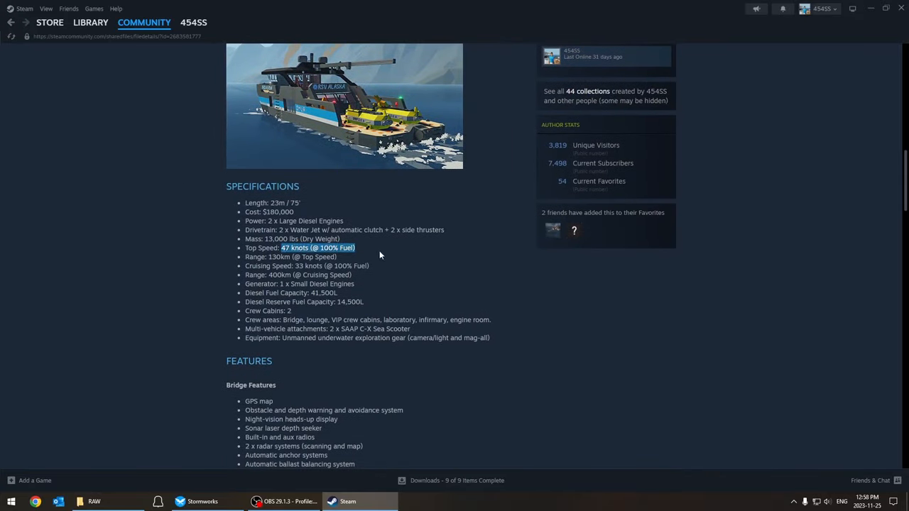
pyautogui.moveTo(409, 272)
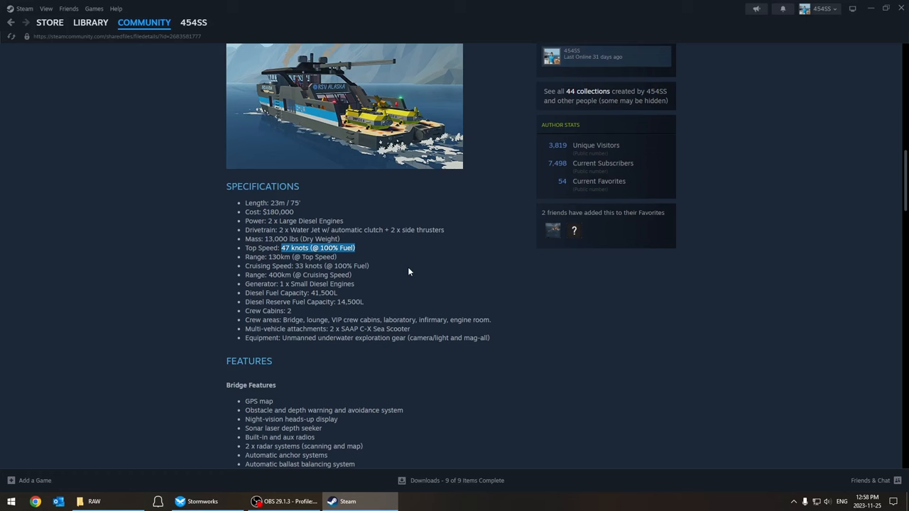
pyautogui.click(201, 501)
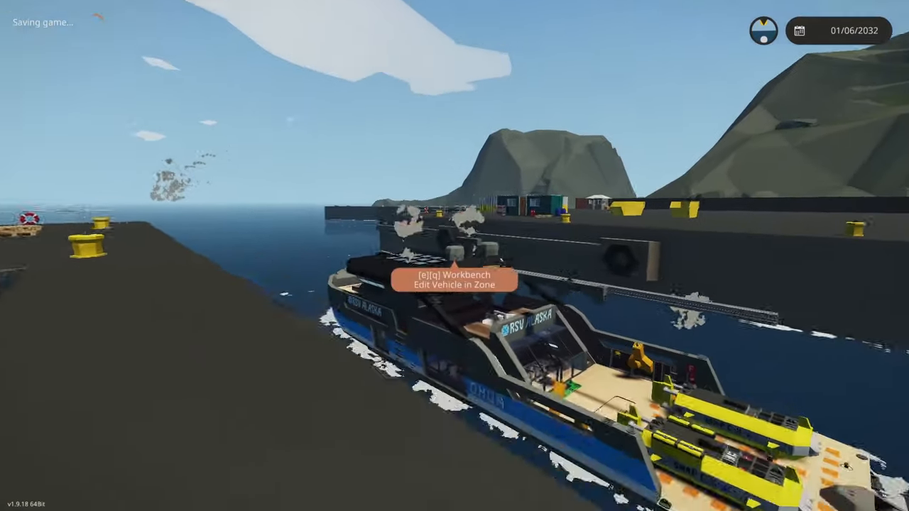
# Step: Reopen the docked yacht in the workbench and spawn it again (mass 12665, cost $187169)
pyautogui.press('e')
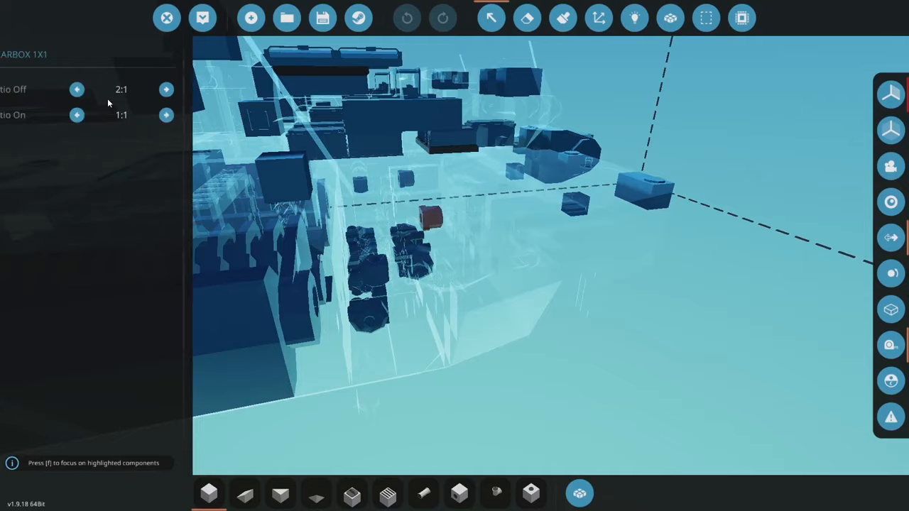
pyautogui.click(202, 17)
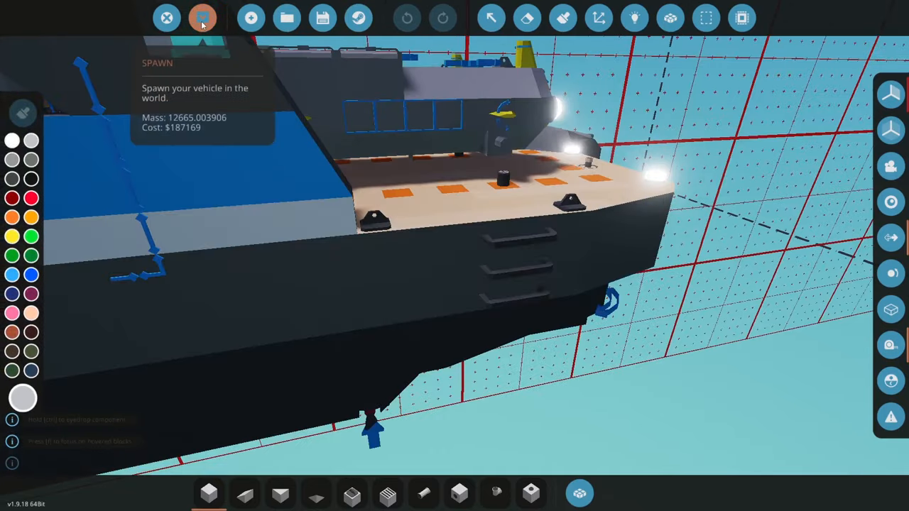
pyautogui.click(202, 17)
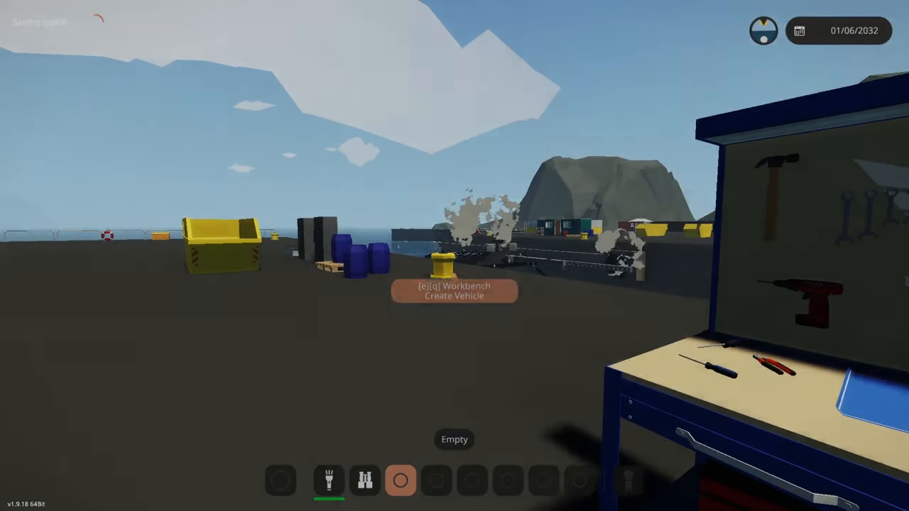